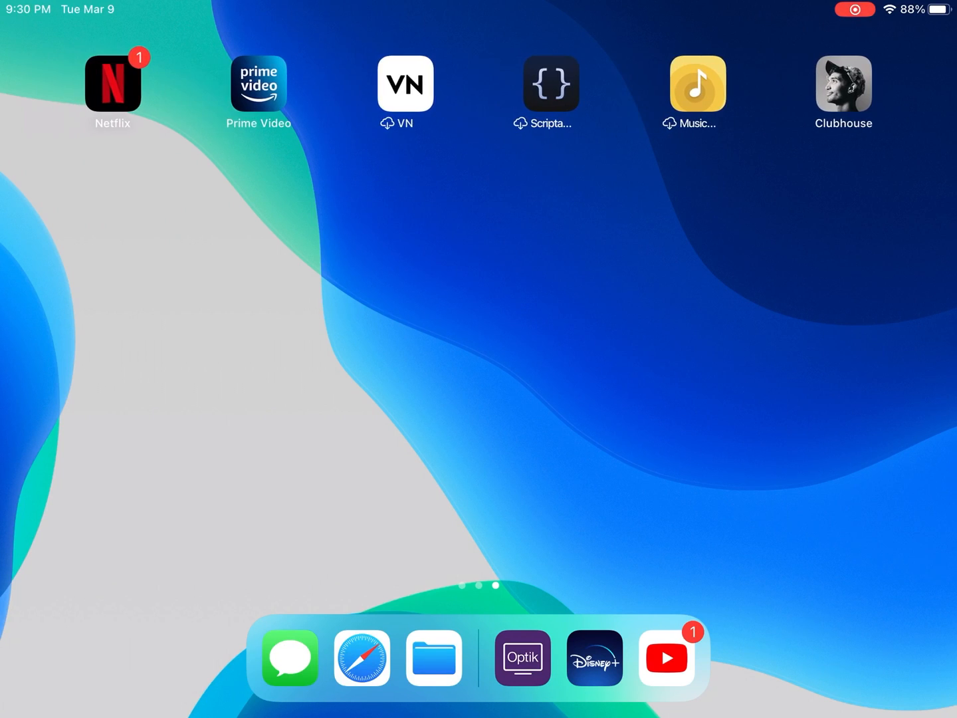
Step: Search Spotlight for "videoleap" and reach its App Store page
scroll(left, 3)
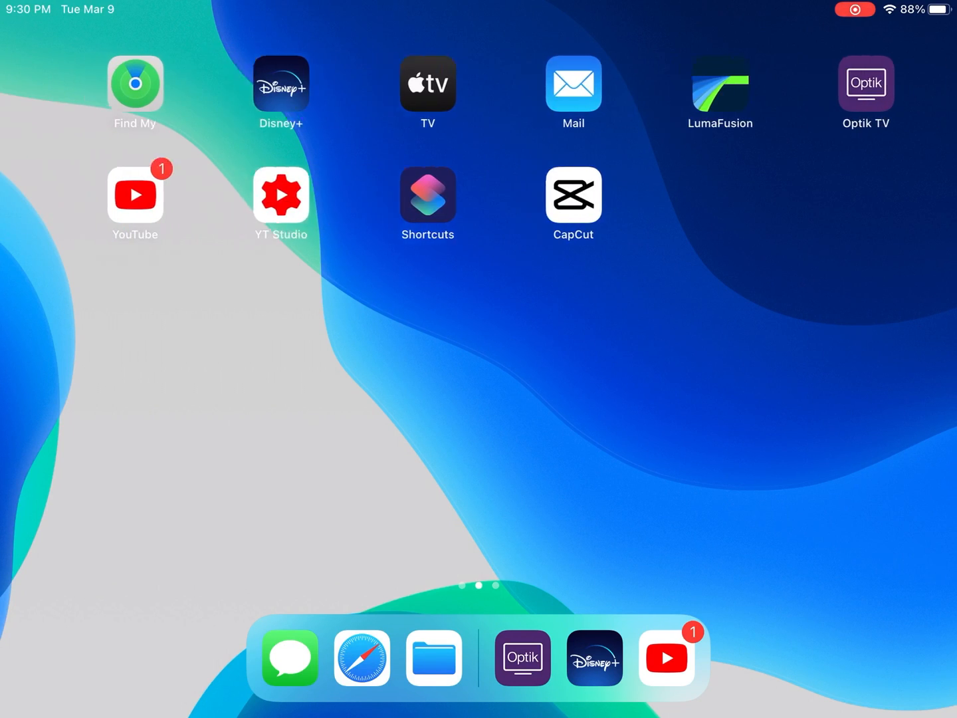
scroll(down, 3)
text(video)
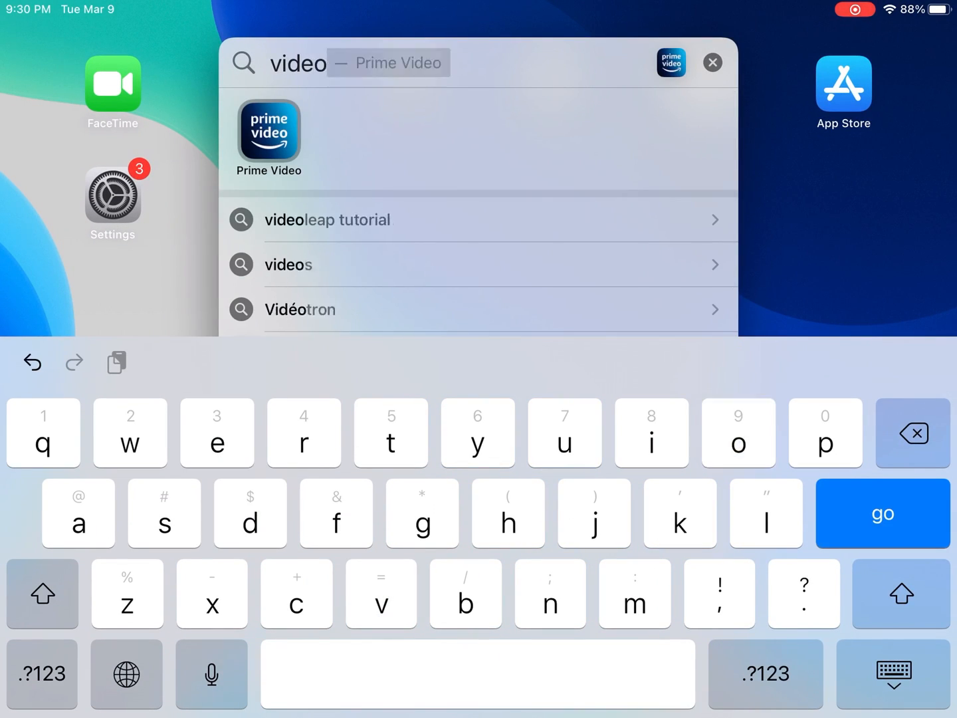
text(l)
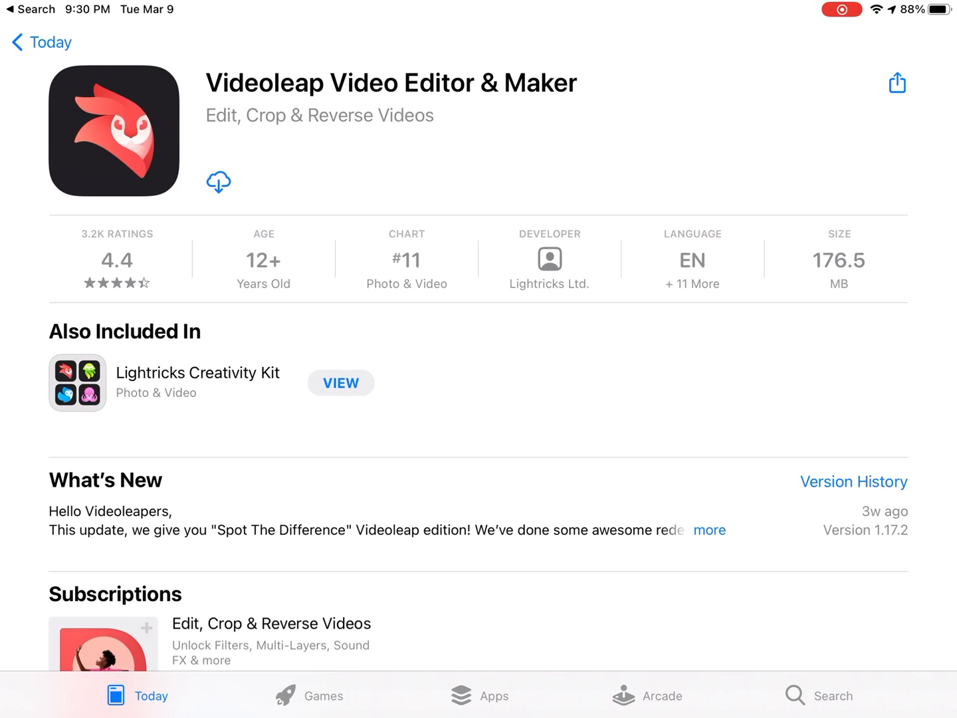
Step: Download Videoleap Video Editor & Maker until the OPEN button appears
click(217, 180)
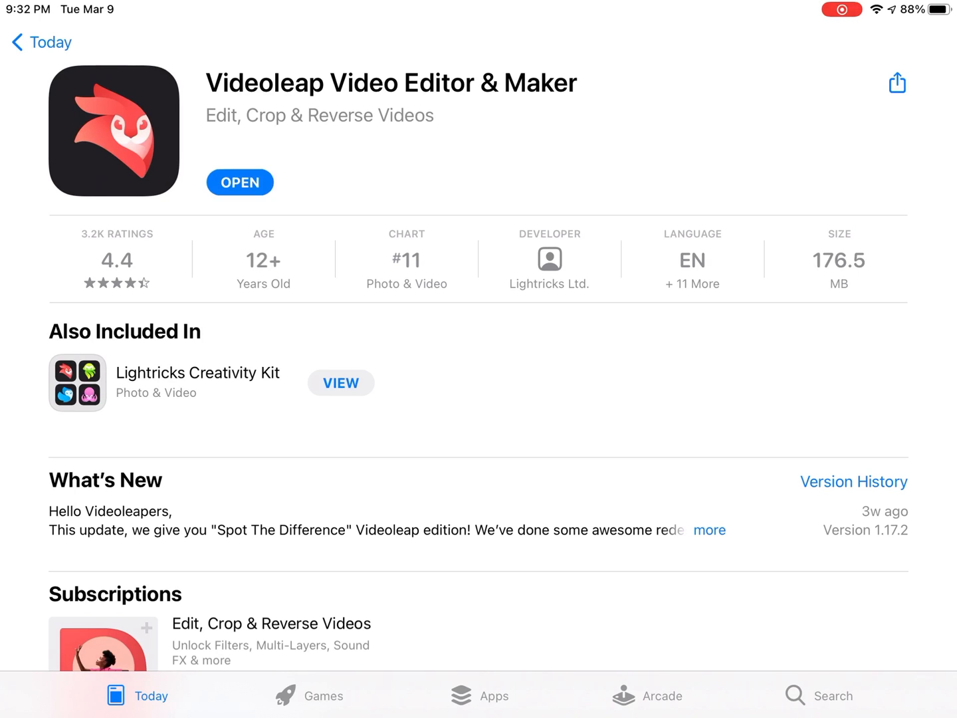
Step: Launch Videoleap, skip the 'Dive right in!' intro and dismiss the Pro paywall
click(239, 182)
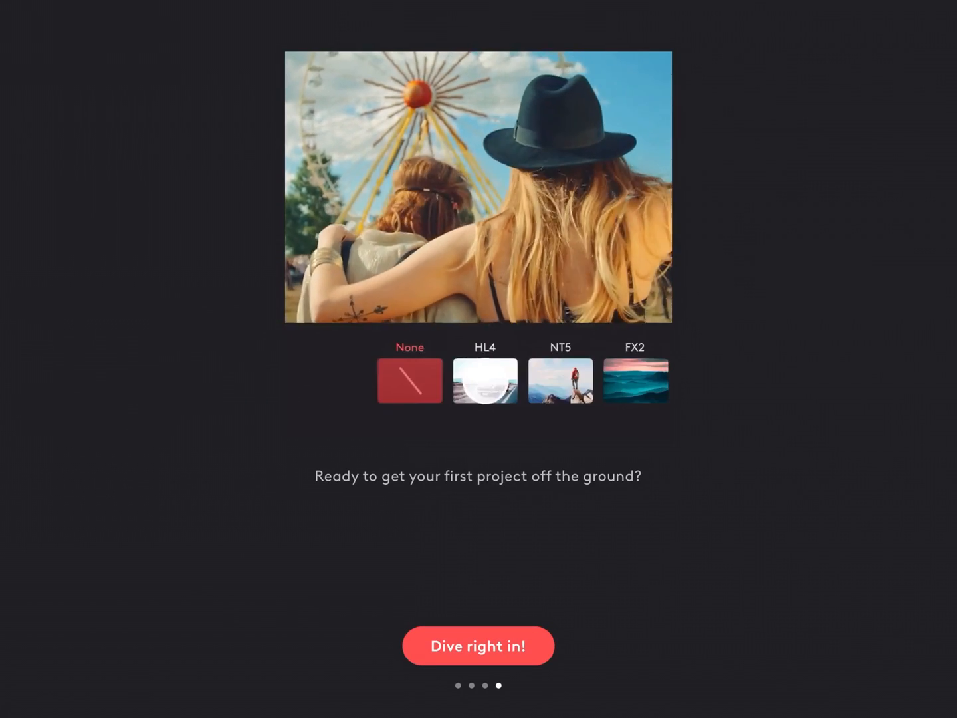
click(478, 646)
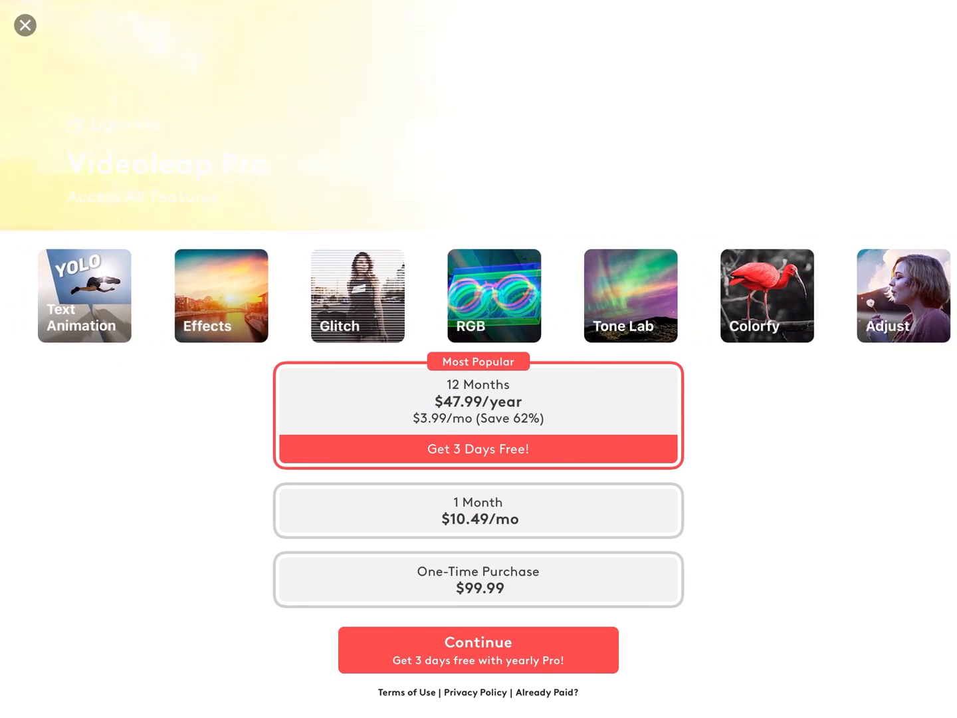
click(25, 25)
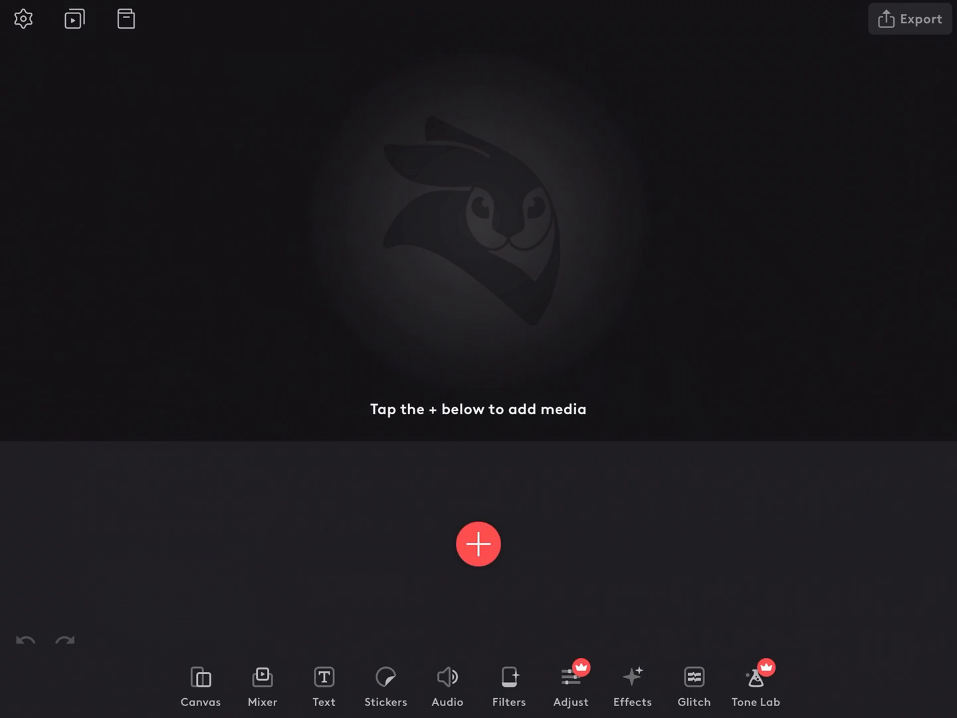
Step: Import the 18-second street-traffic clip onto the project timeline
click(477, 544)
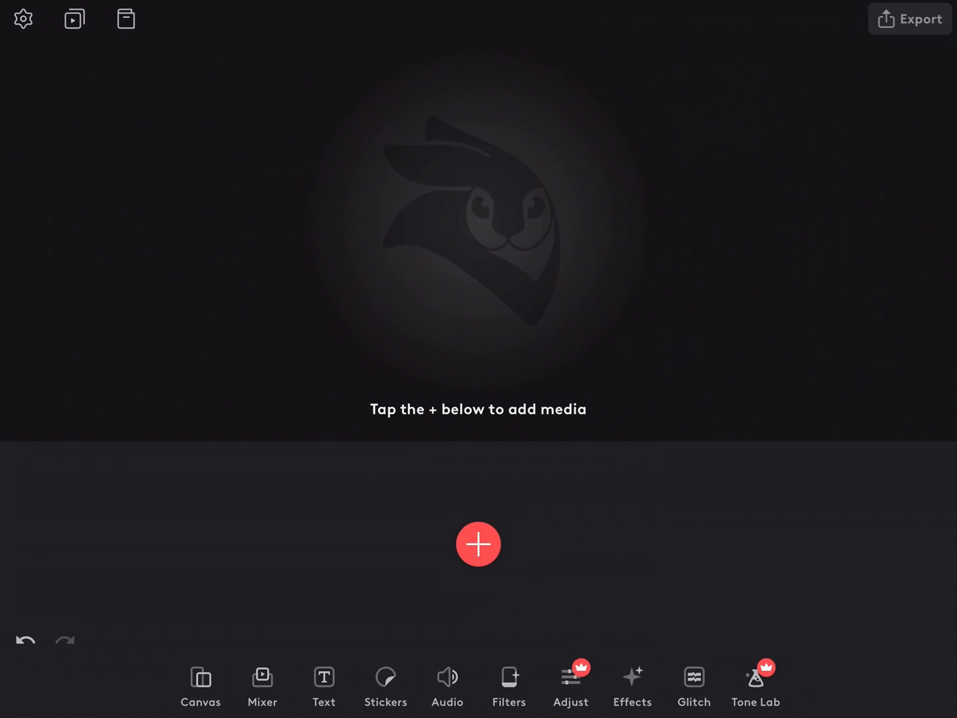
click(477, 543)
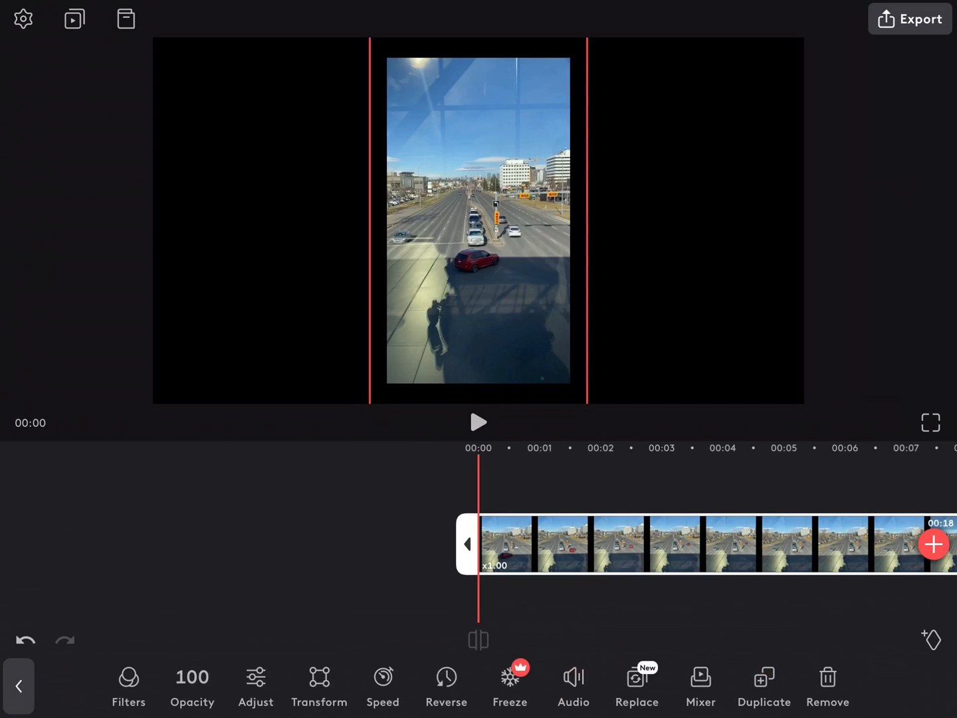
click(477, 422)
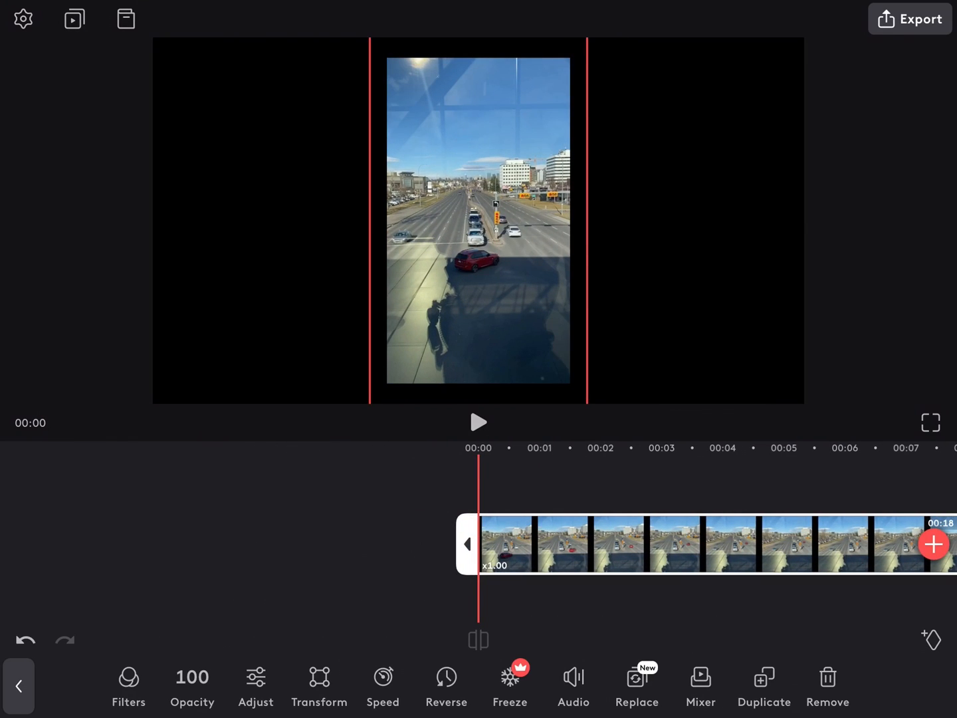
Step: Use Transform Fill/Rotate so the traffic clip fills the landscape canvas
click(319, 684)
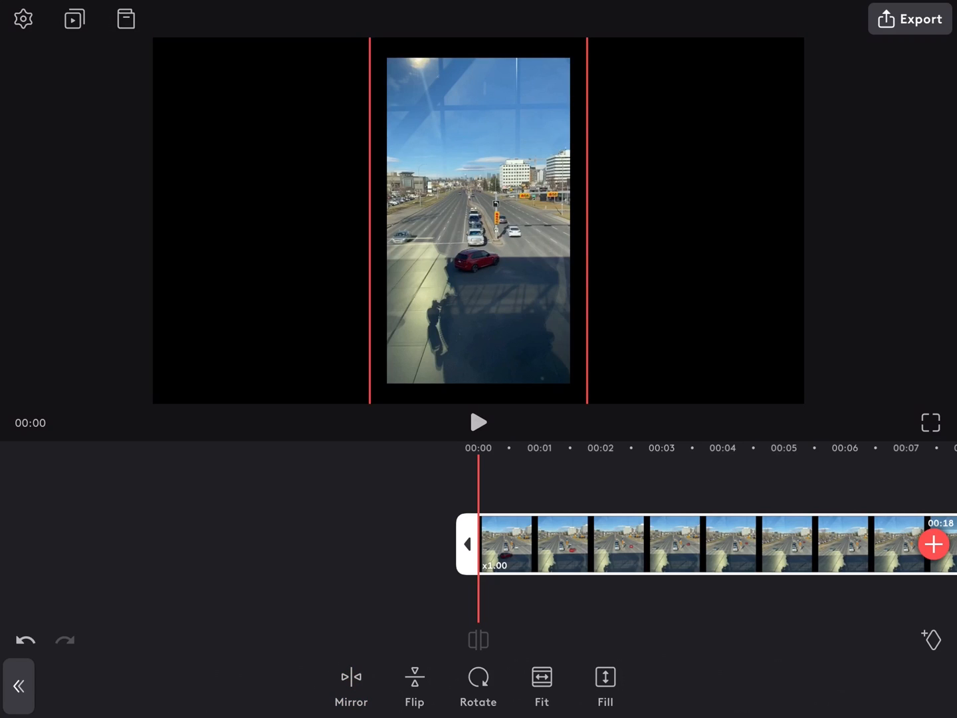
click(414, 684)
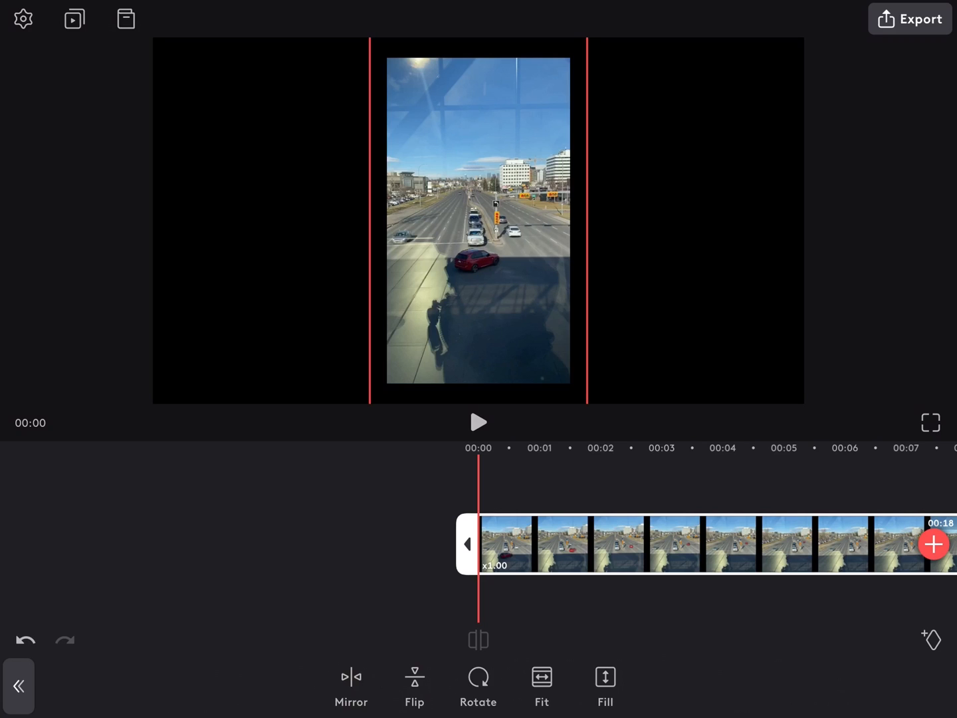
click(414, 686)
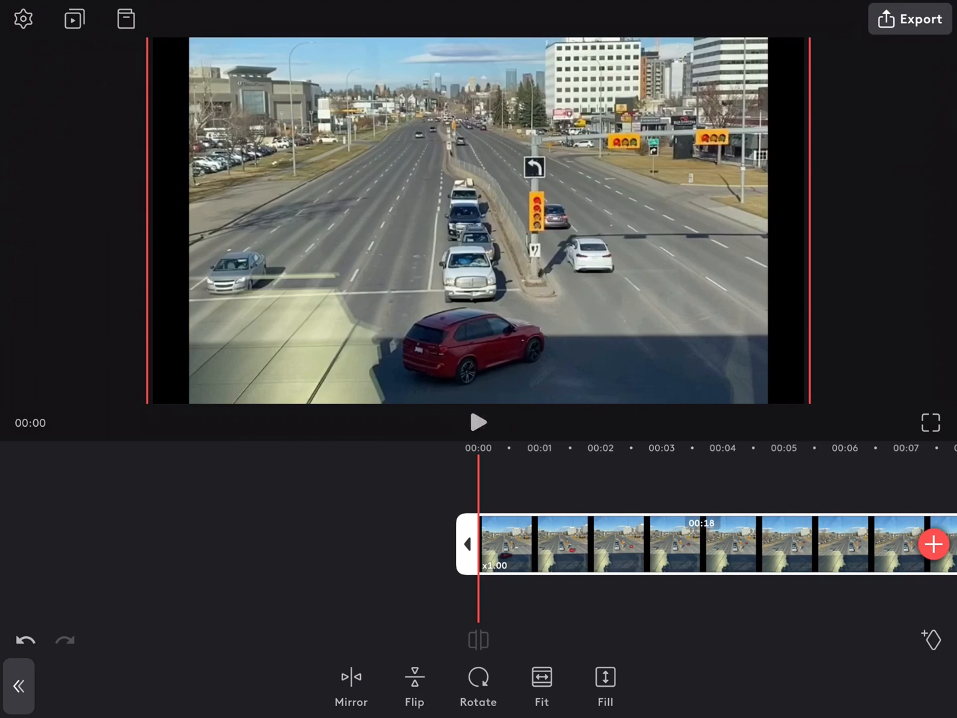
Step: Play the clip and pause at 00:11 where the cyclist appears
click(478, 421)
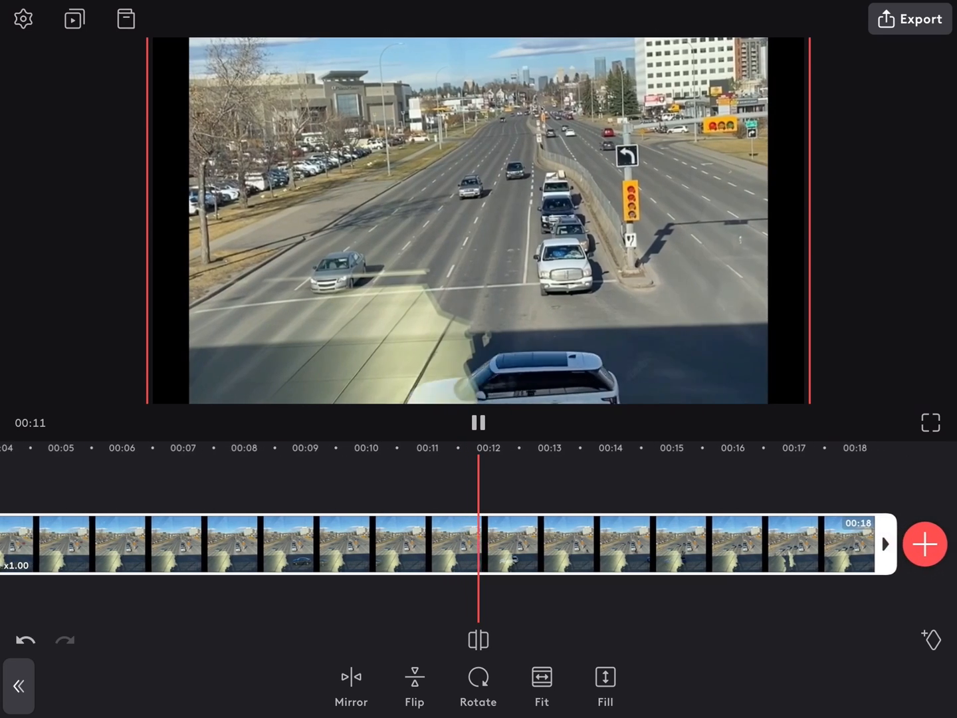
click(477, 422)
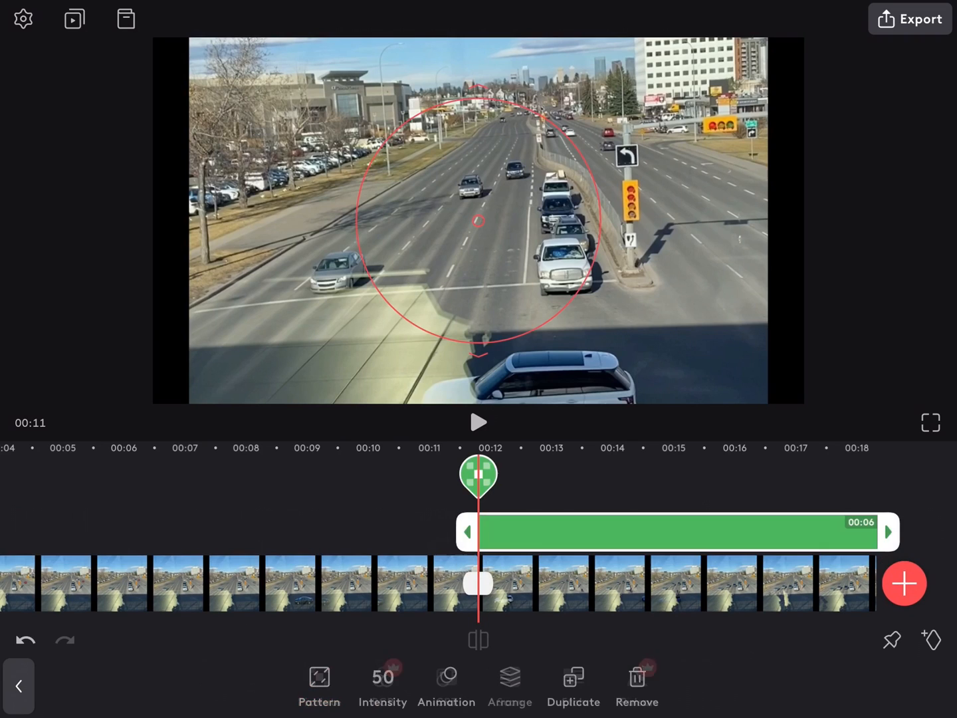
Step: Switch the pixelate effect's pattern from plain pixels to Cubes
click(319, 676)
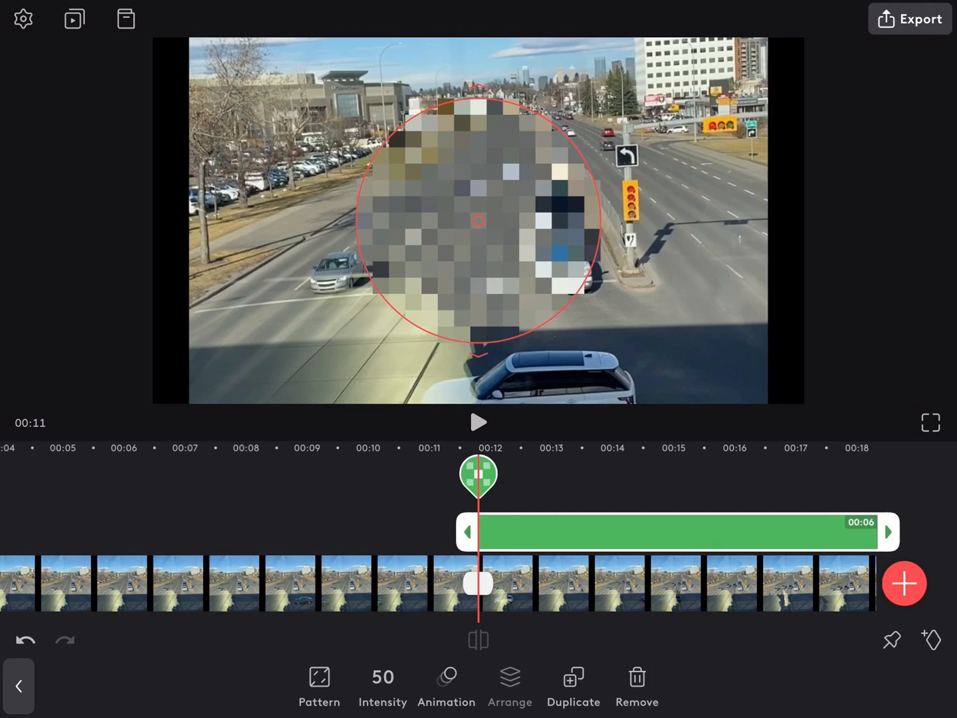
click(319, 688)
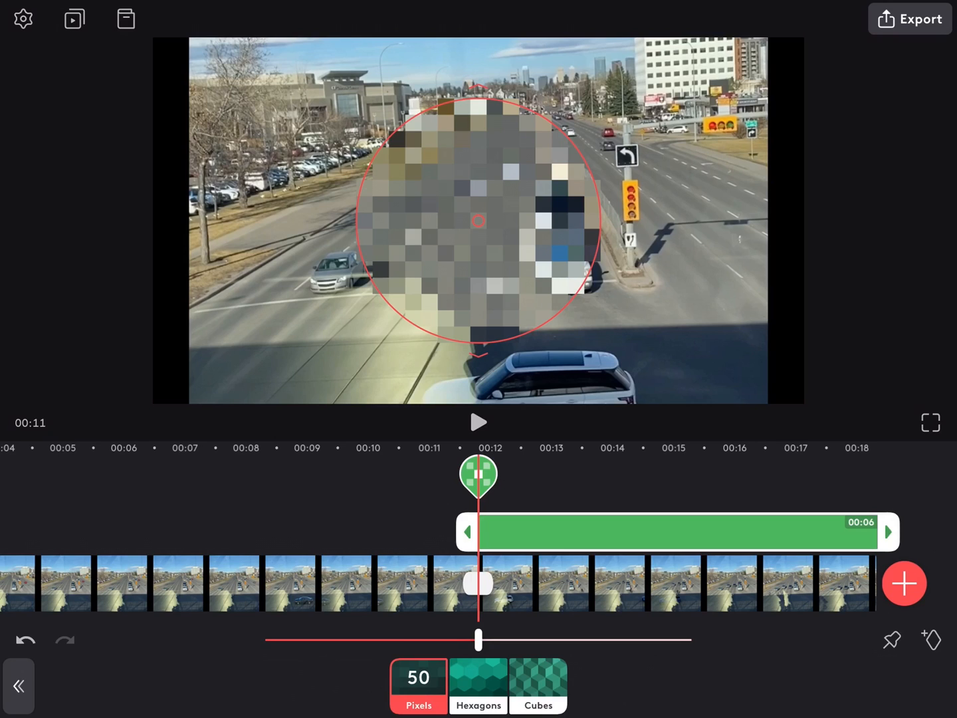
click(537, 685)
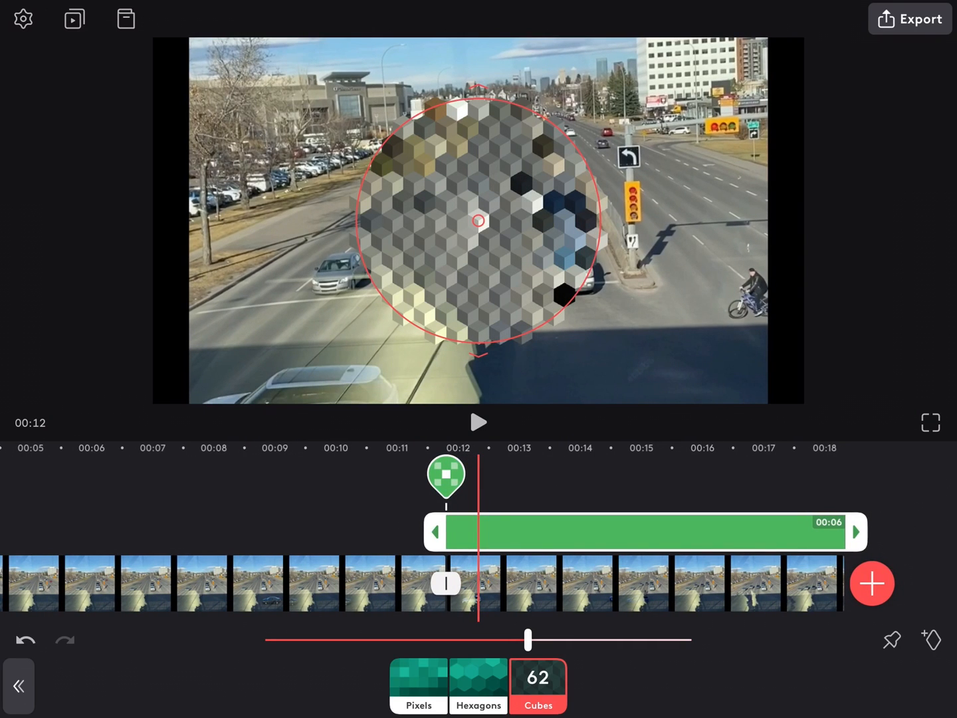
Step: Sweep the Cubes intensity slider up to 93, down to 1, then back to about 33
drag(527, 639, 619, 639)
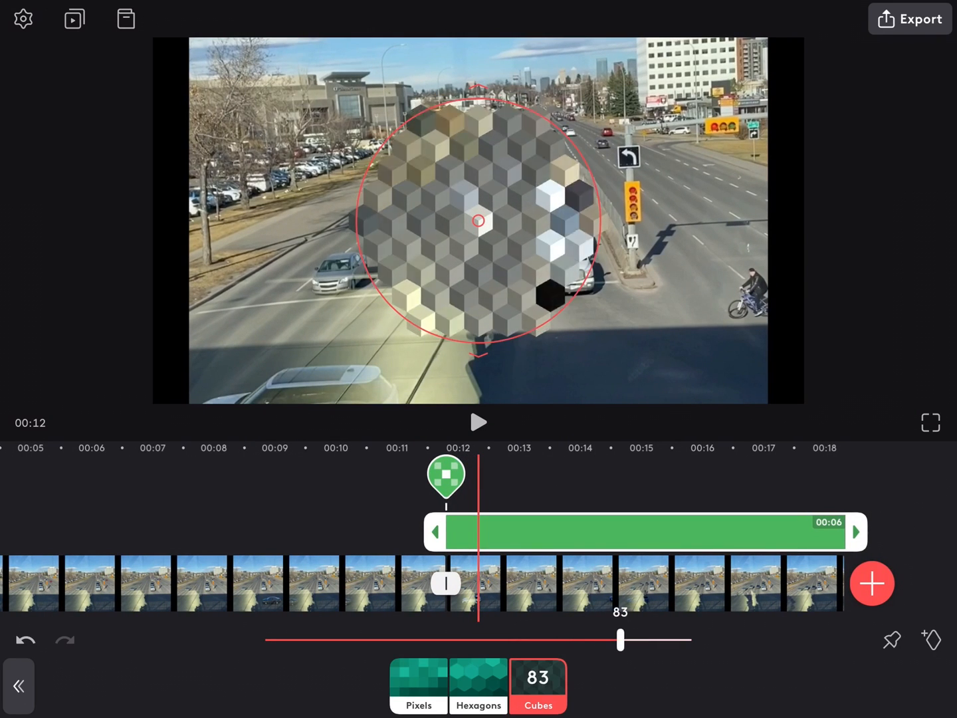
drag(620, 640, 648, 640)
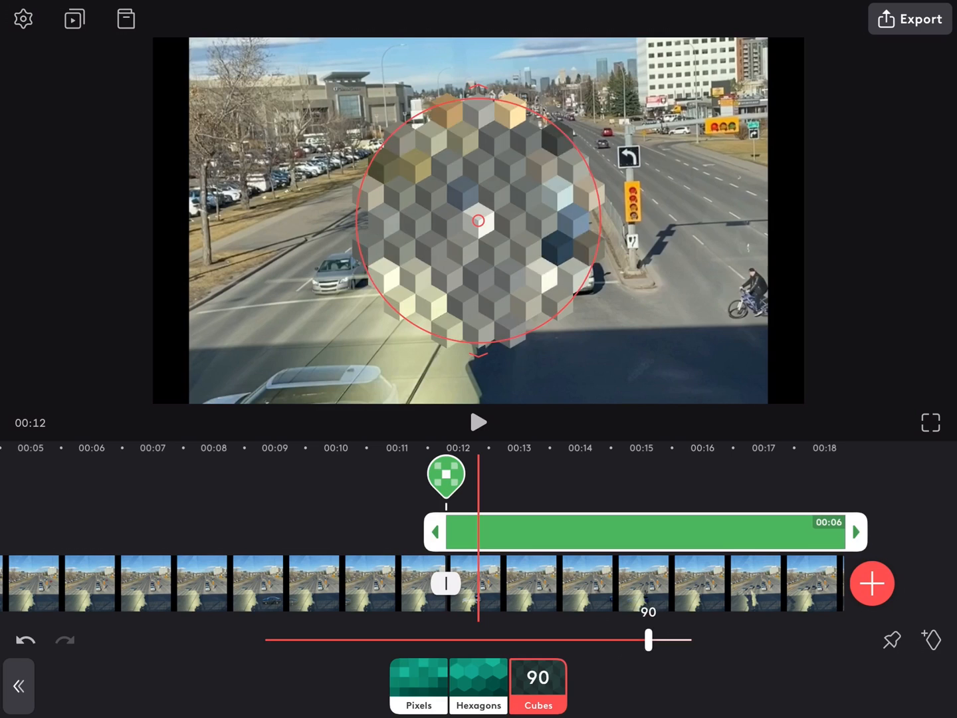
drag(648, 639, 662, 640)
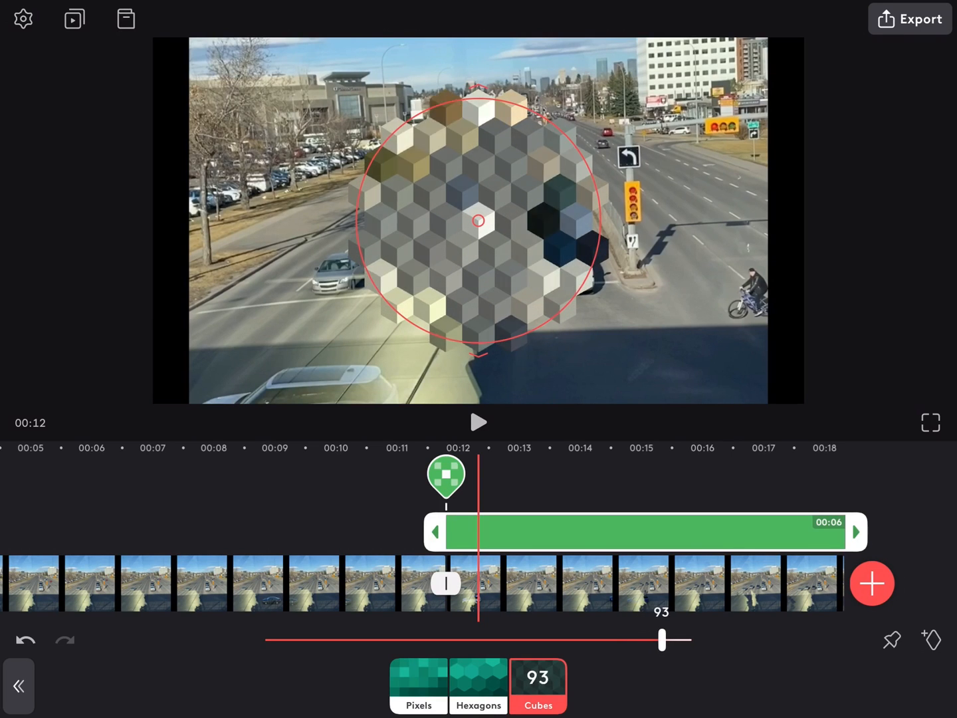
drag(662, 640, 638, 641)
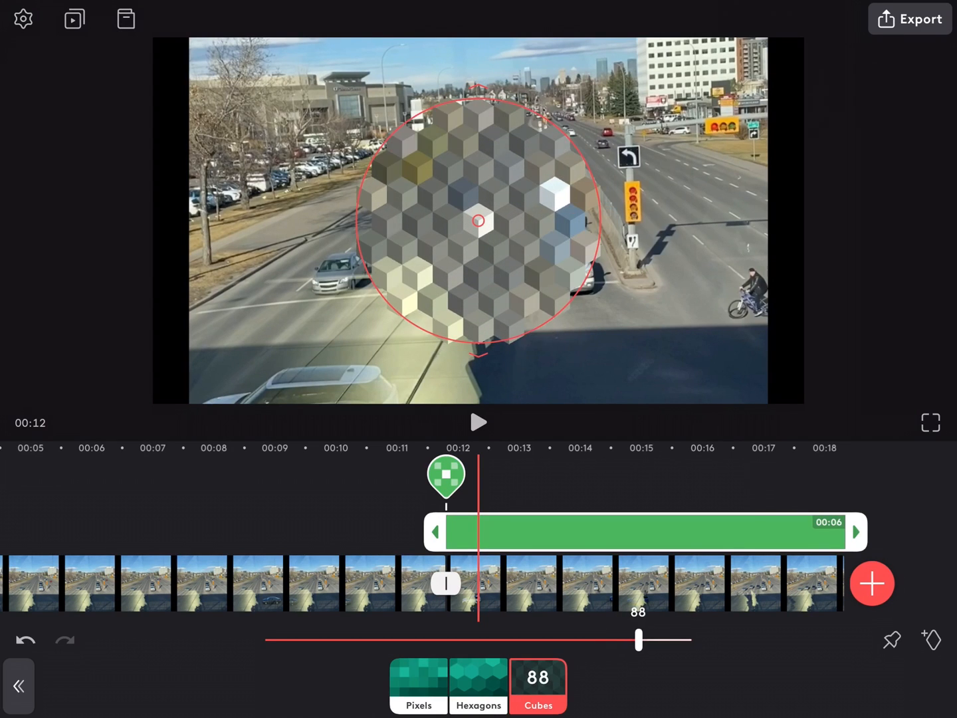
drag(637, 639, 540, 639)
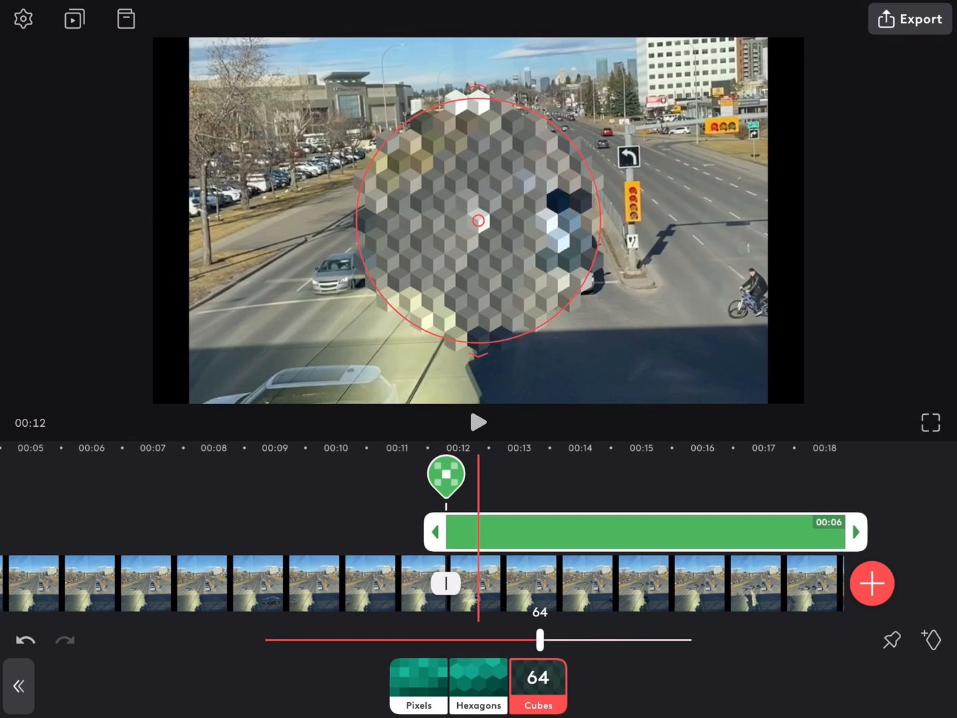
drag(540, 639, 496, 640)
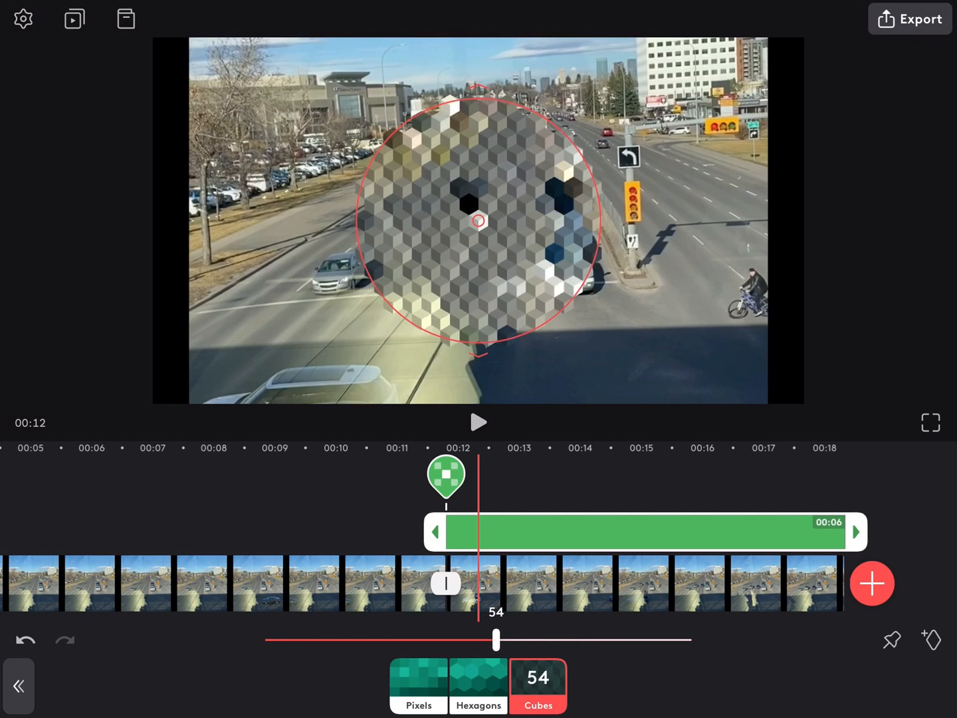
drag(497, 641, 479, 640)
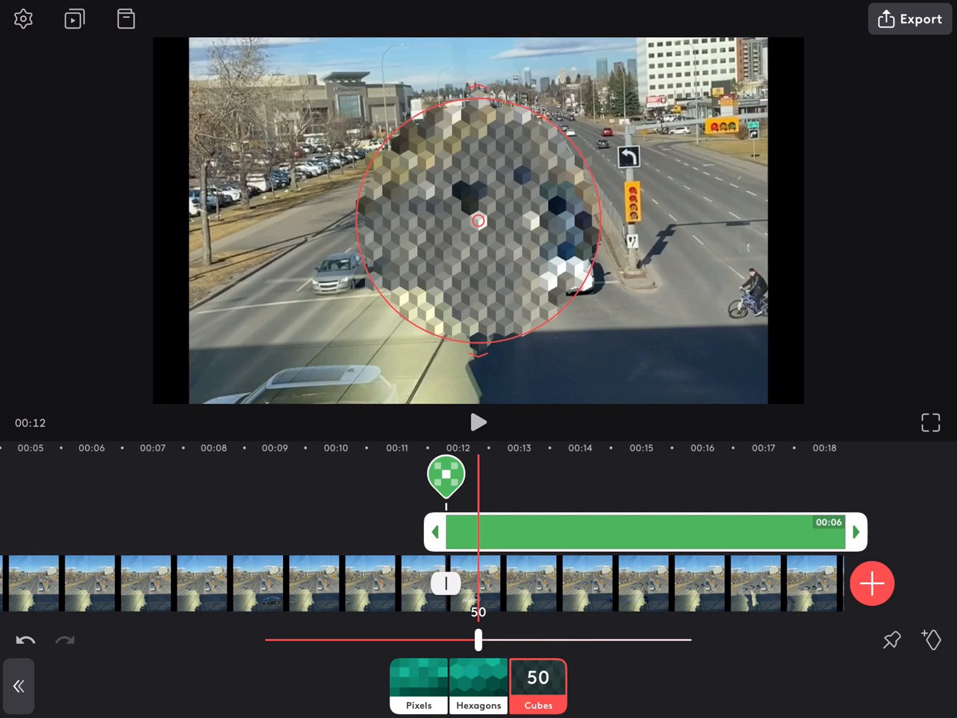
drag(478, 640, 393, 640)
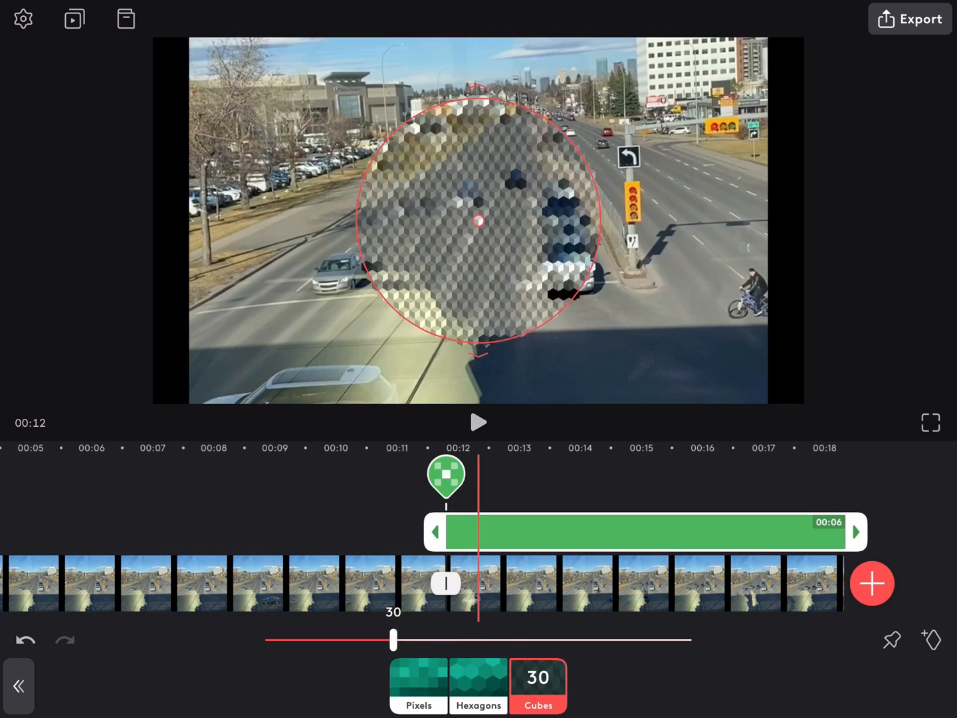
drag(392, 640, 308, 639)
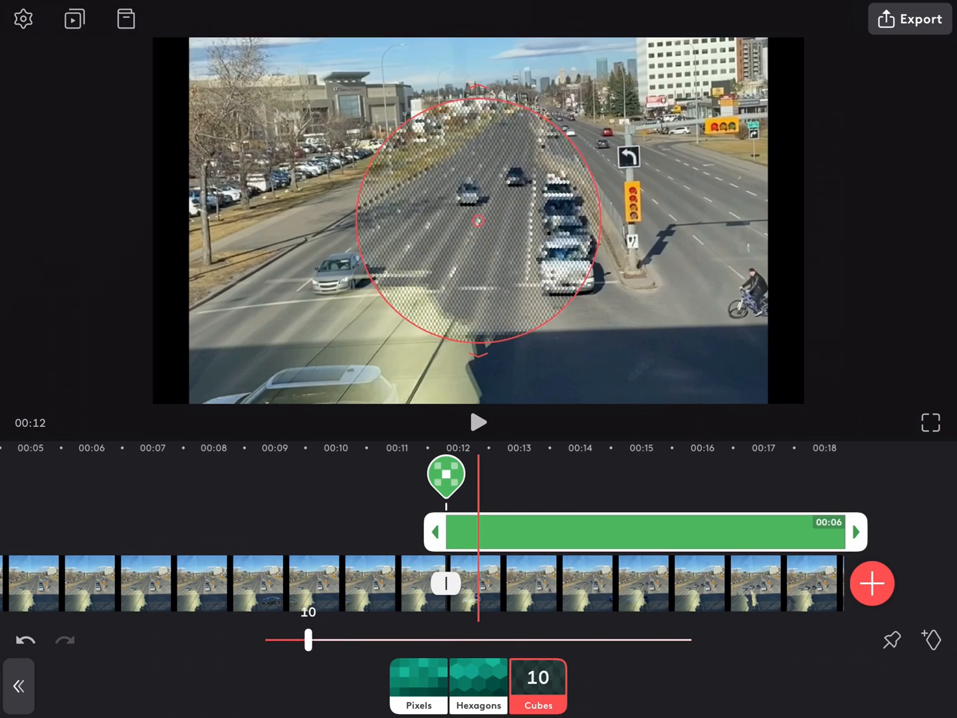
drag(307, 640, 270, 640)
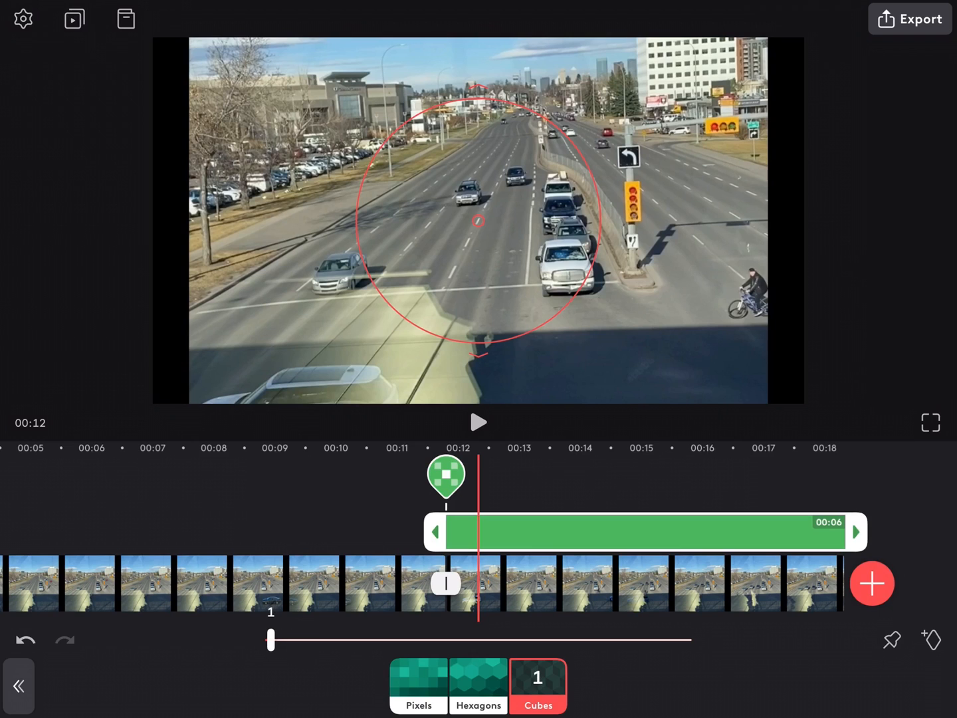
drag(270, 640, 387, 640)
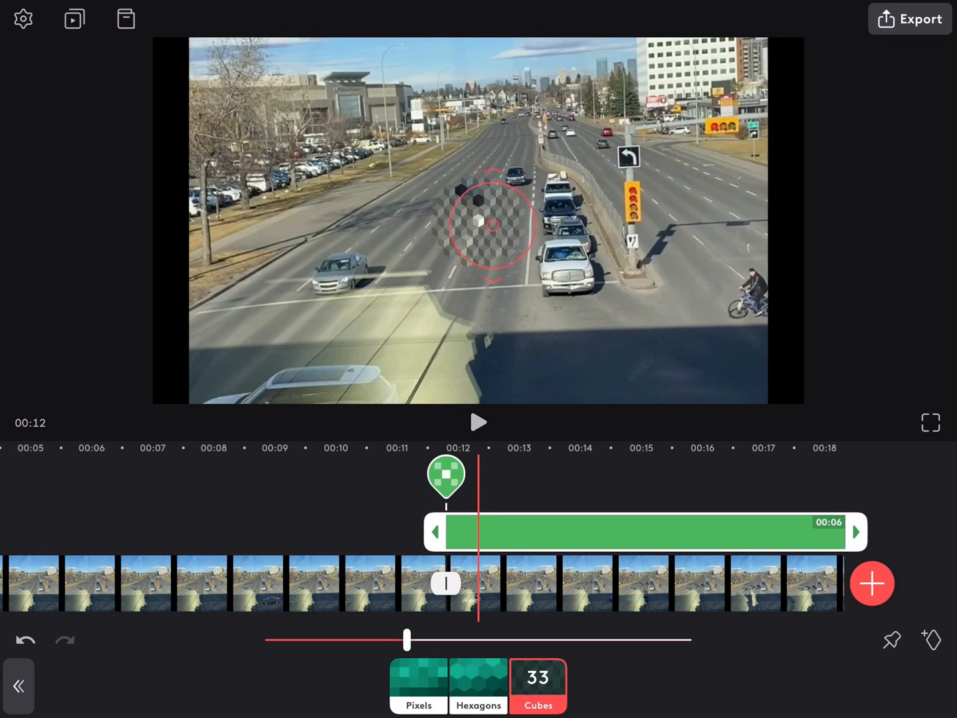
Step: Pinch the cube-pixelate circle down to a small spot over the road
drag(493, 225, 737, 299)
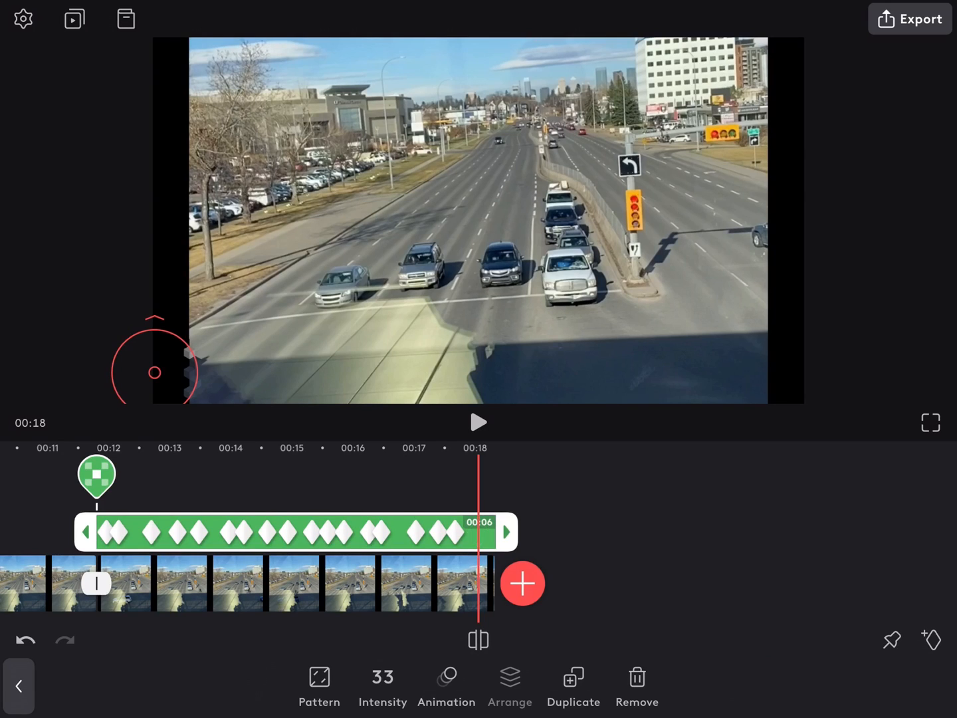
Step: Jump to 00:00 and play the project through its 18-second end
click(479, 532)
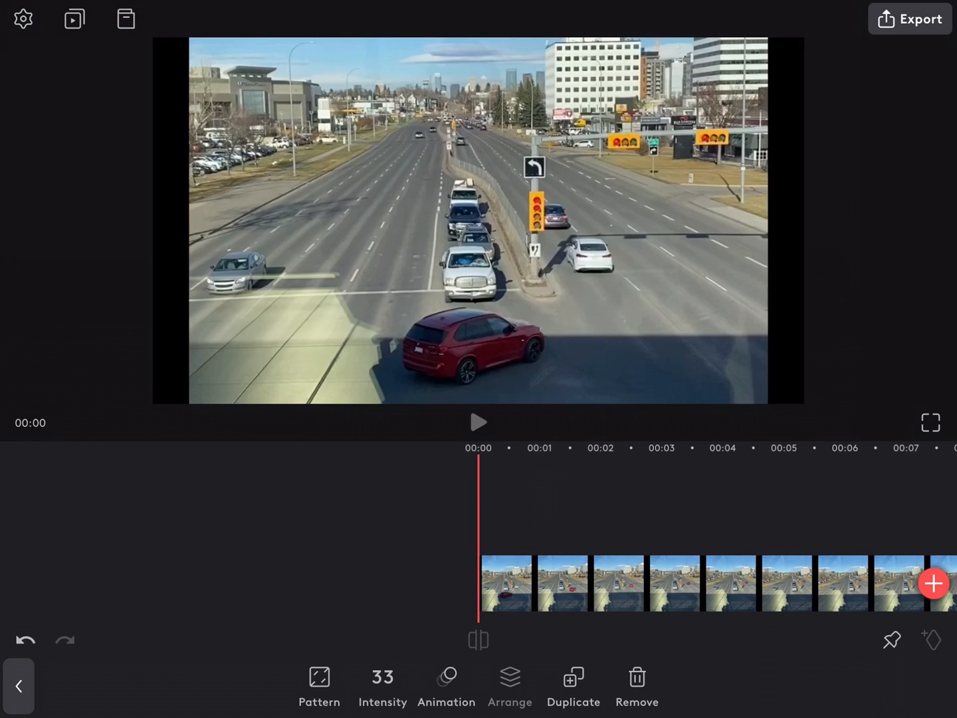
click(478, 423)
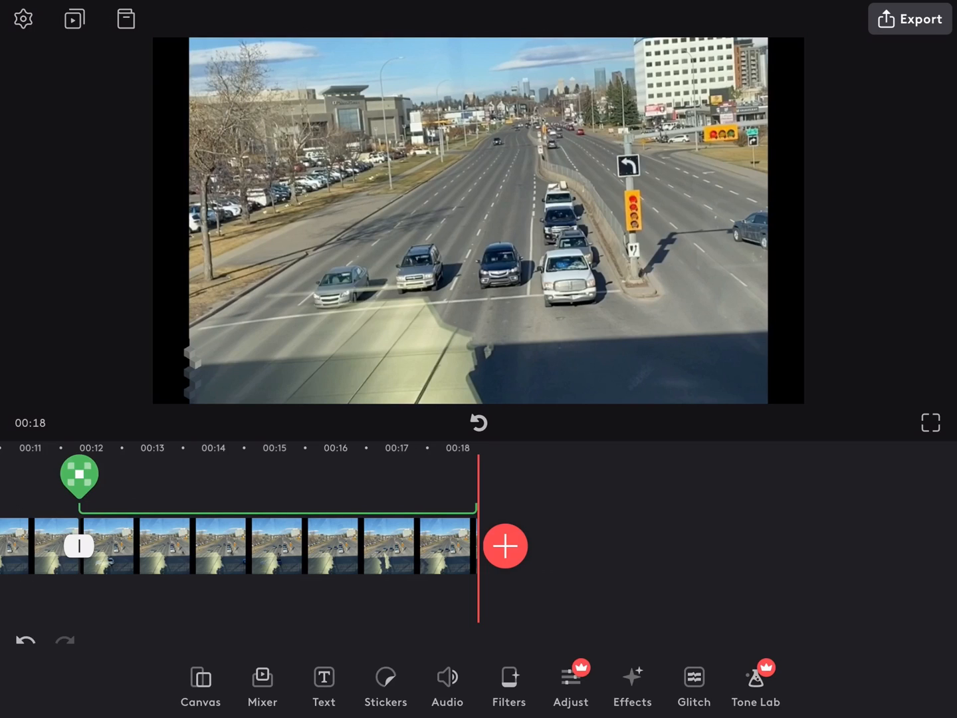
Step: Export the video to the device at 1080p and 30 fps and confirm the completed export
click(909, 19)
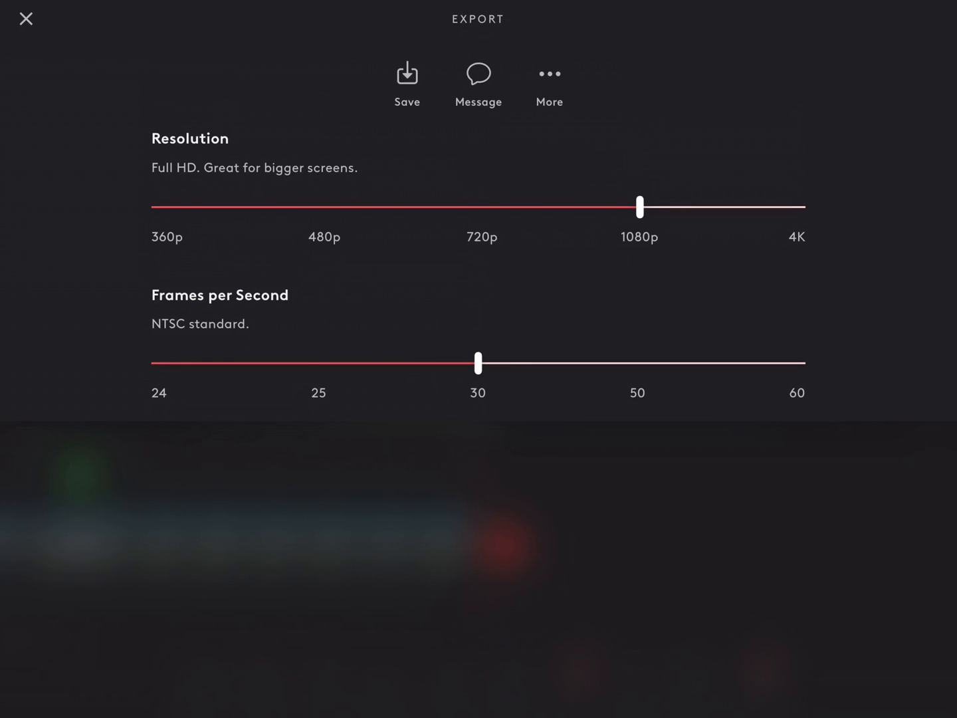
click(407, 80)
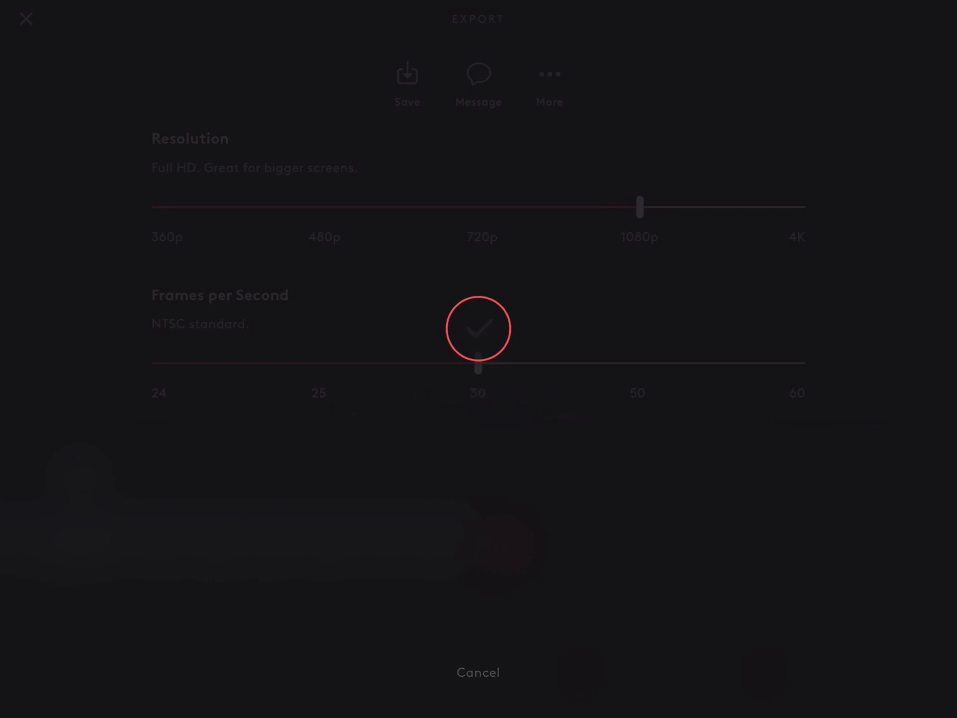
click(477, 672)
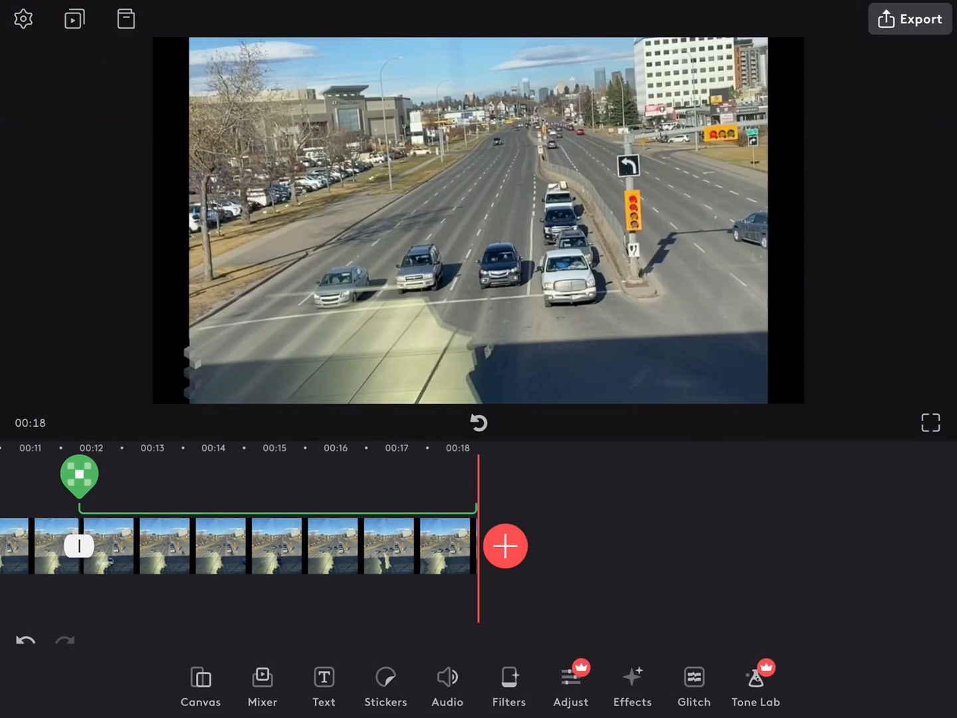